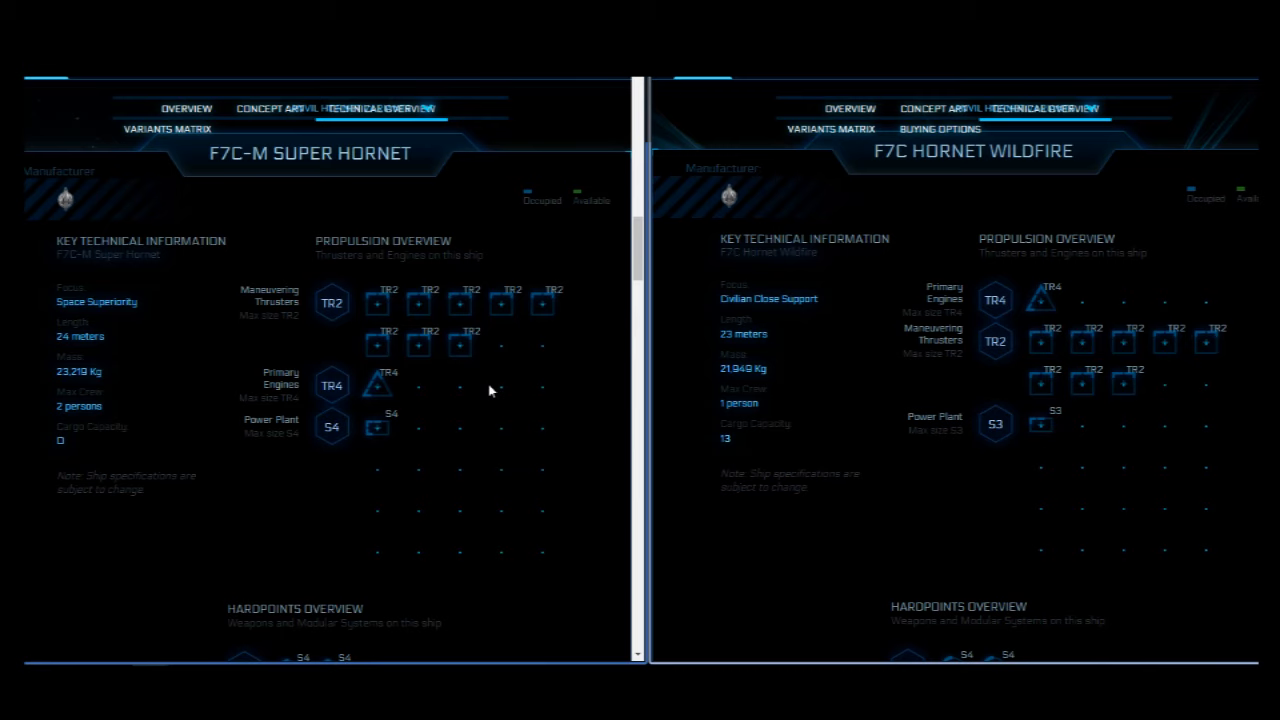
pyautogui.moveTo(893, 431)
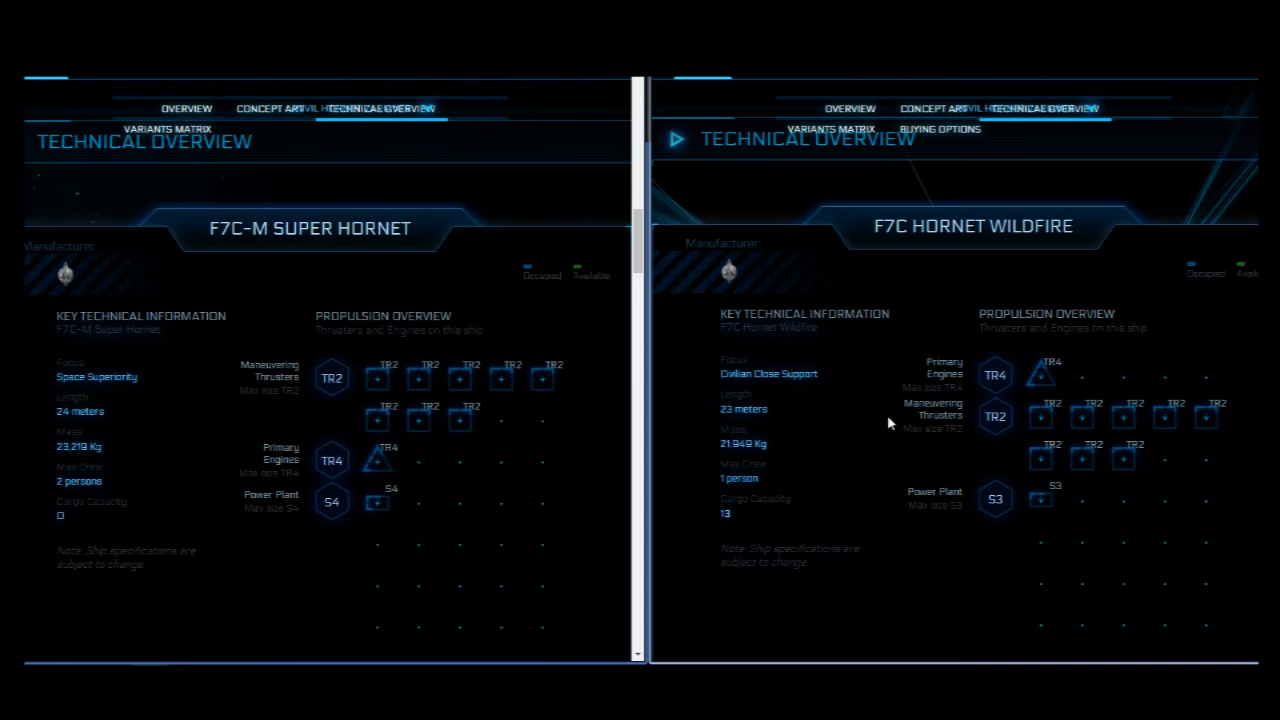
pyautogui.moveTo(183, 452)
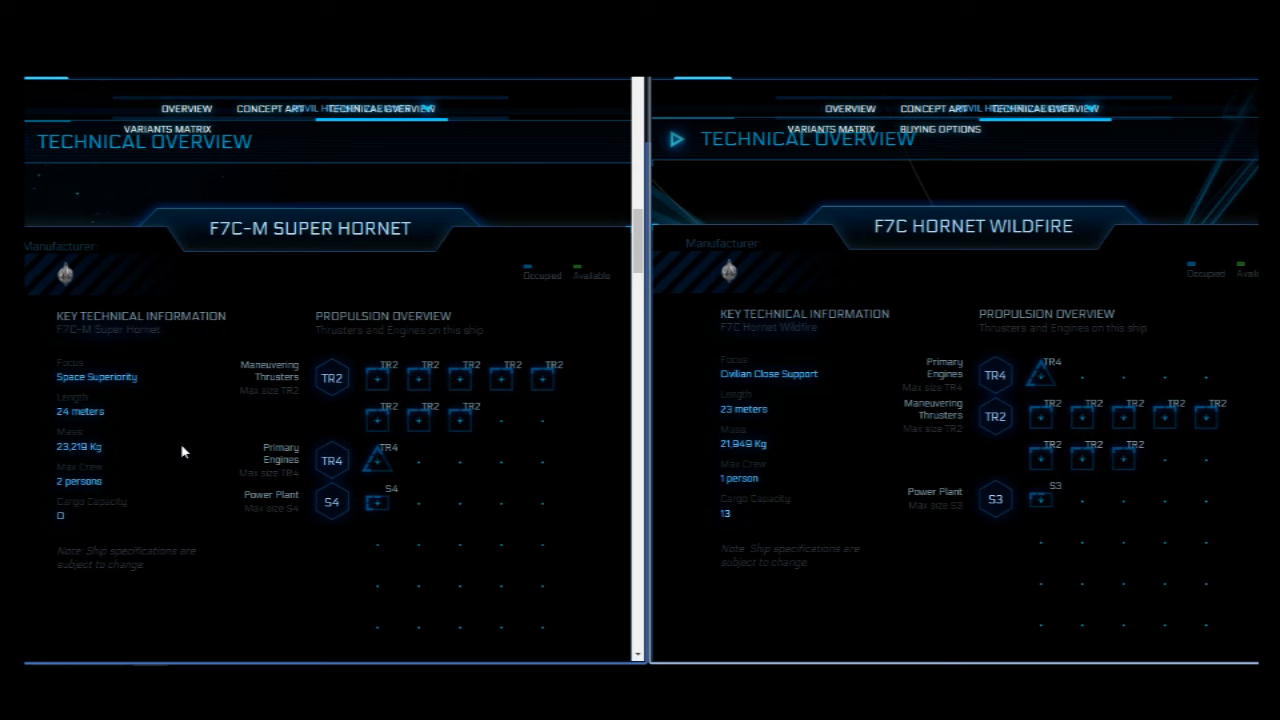
pyautogui.moveTo(782, 448)
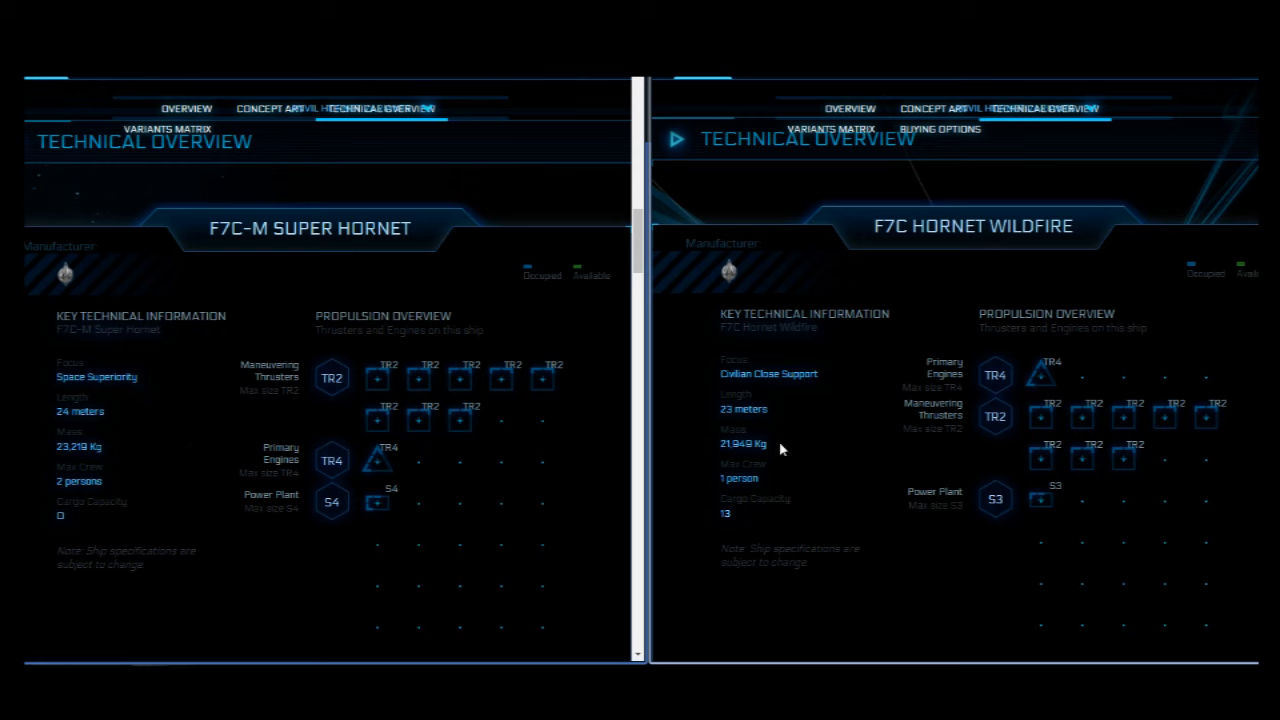
pyautogui.moveTo(863, 407)
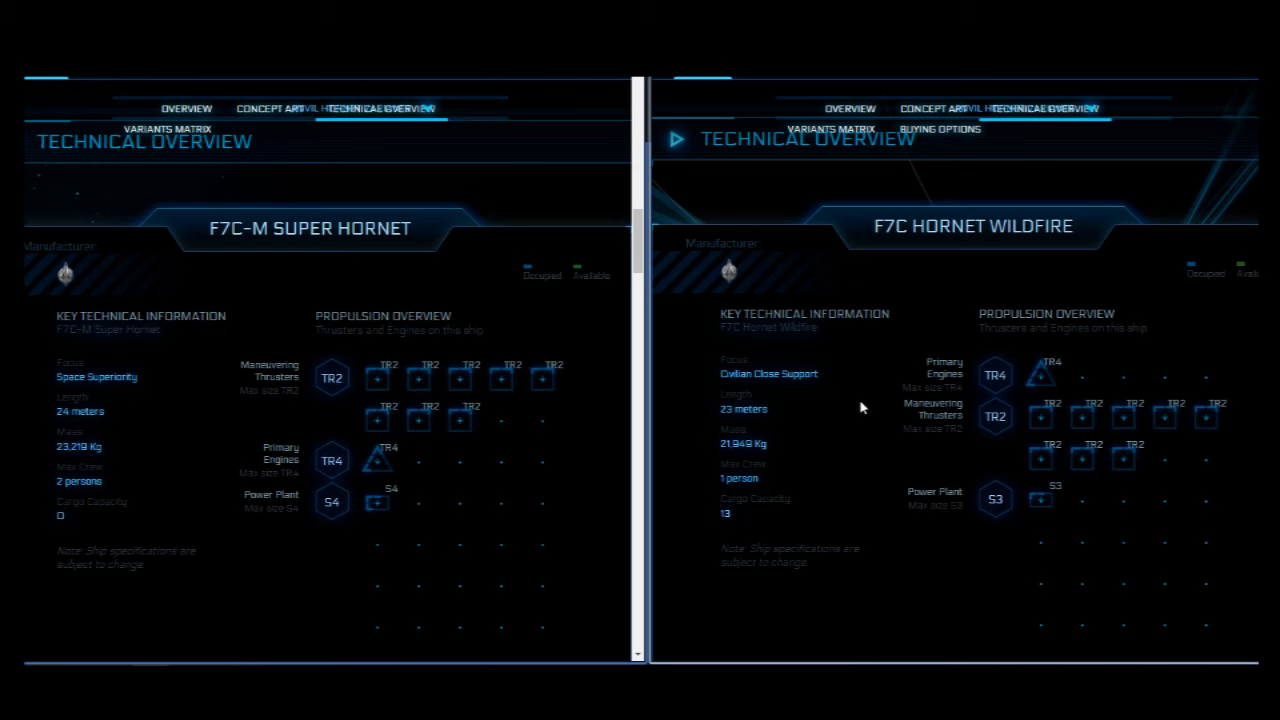
pyautogui.moveTo(140, 446)
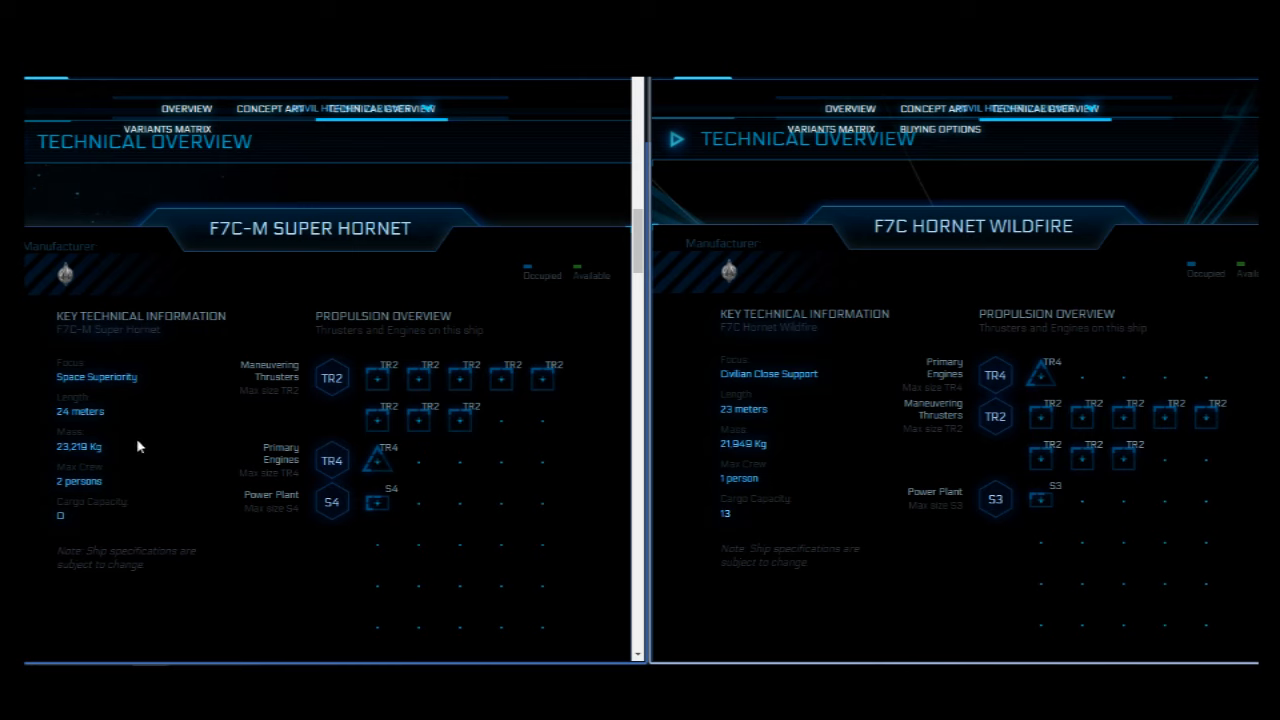
pyautogui.moveTo(836, 436)
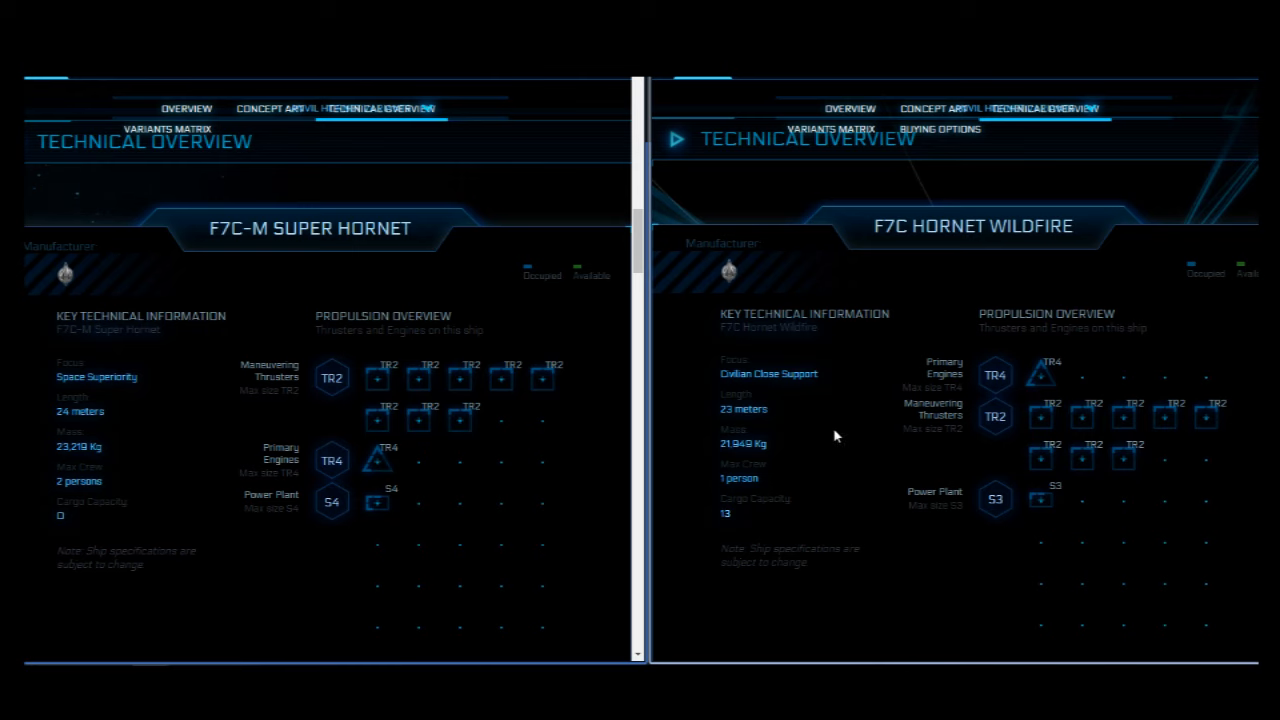
pyautogui.moveTo(825, 442)
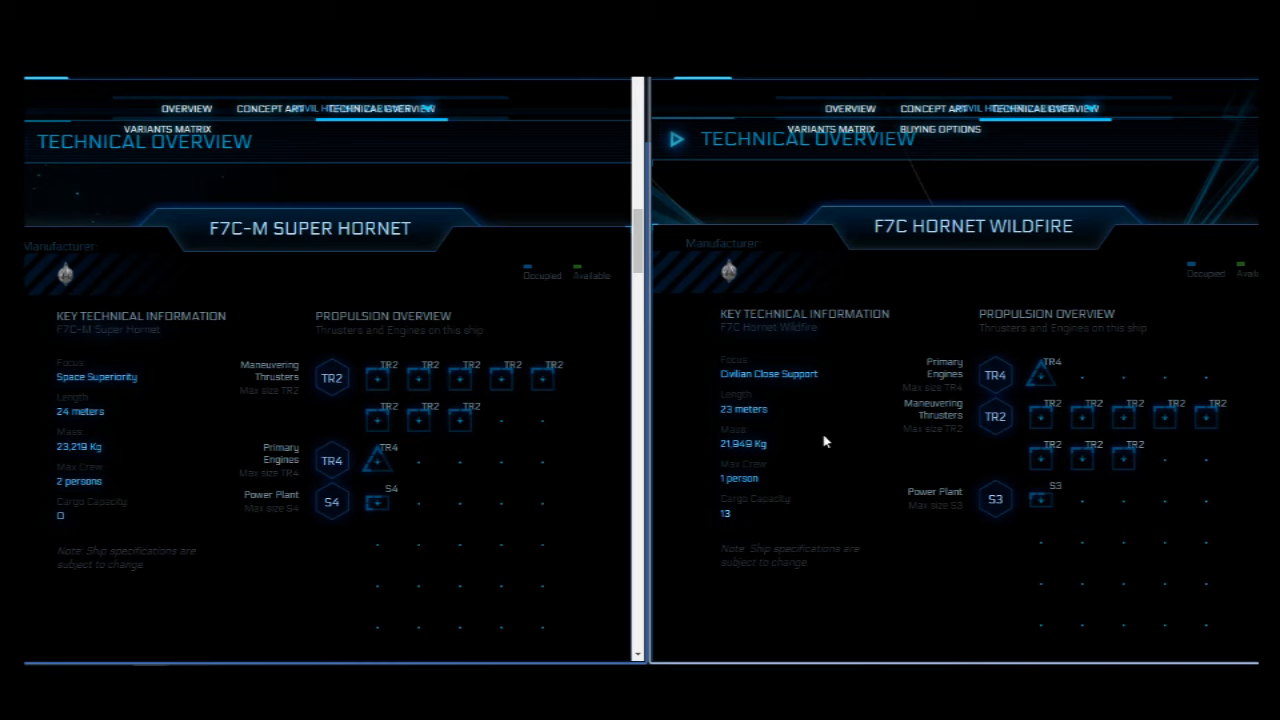
pyautogui.moveTo(210, 448)
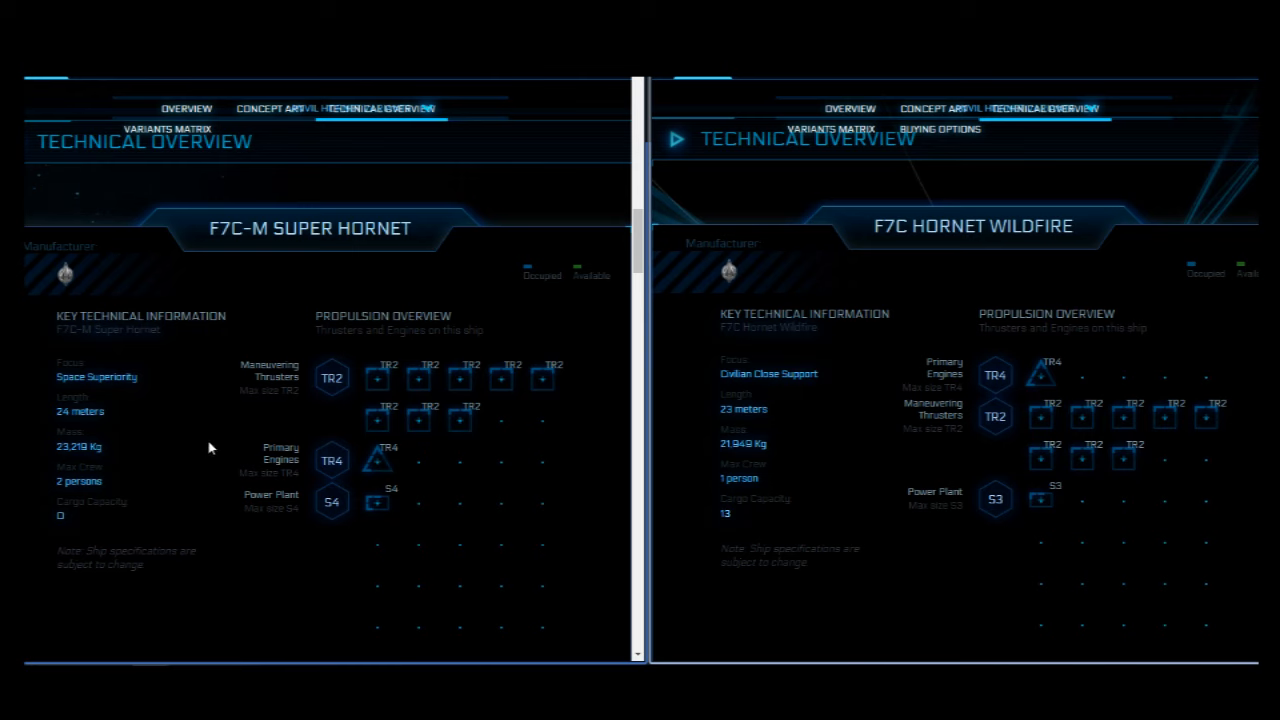
pyautogui.moveTo(765, 524)
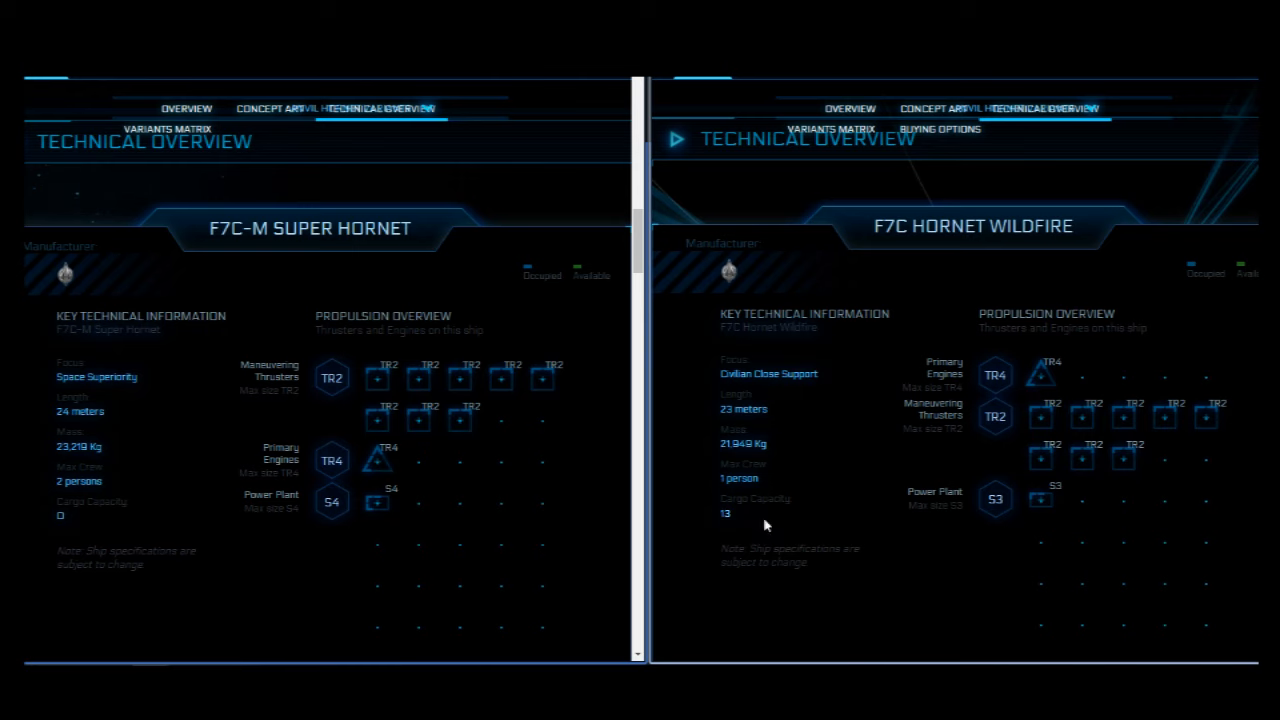
pyautogui.moveTo(118, 509)
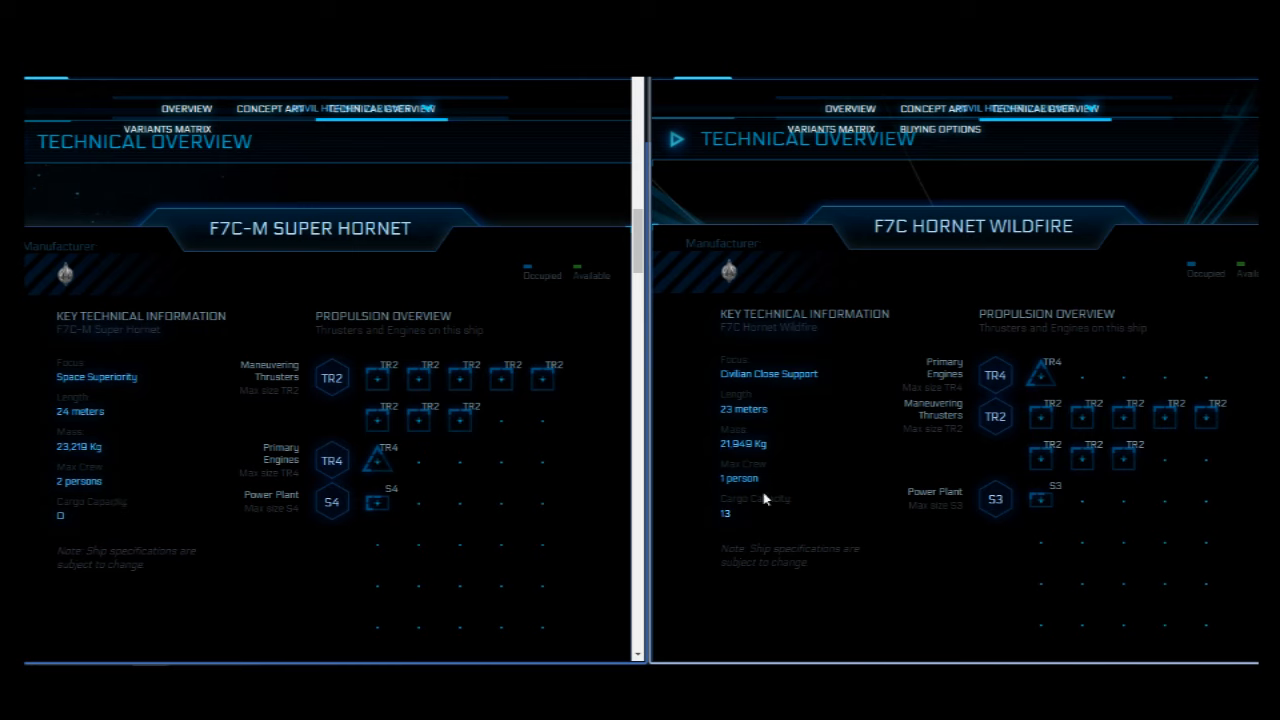
pyautogui.moveTo(115, 531)
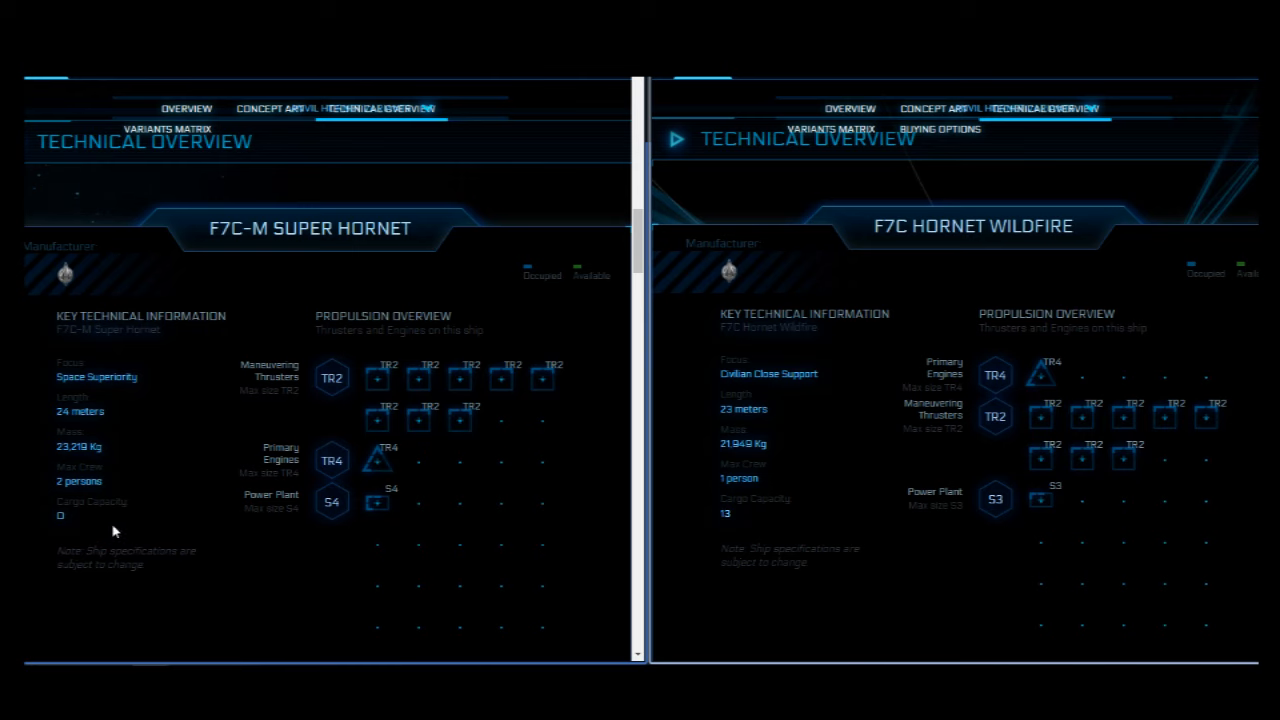
pyautogui.moveTo(80, 531)
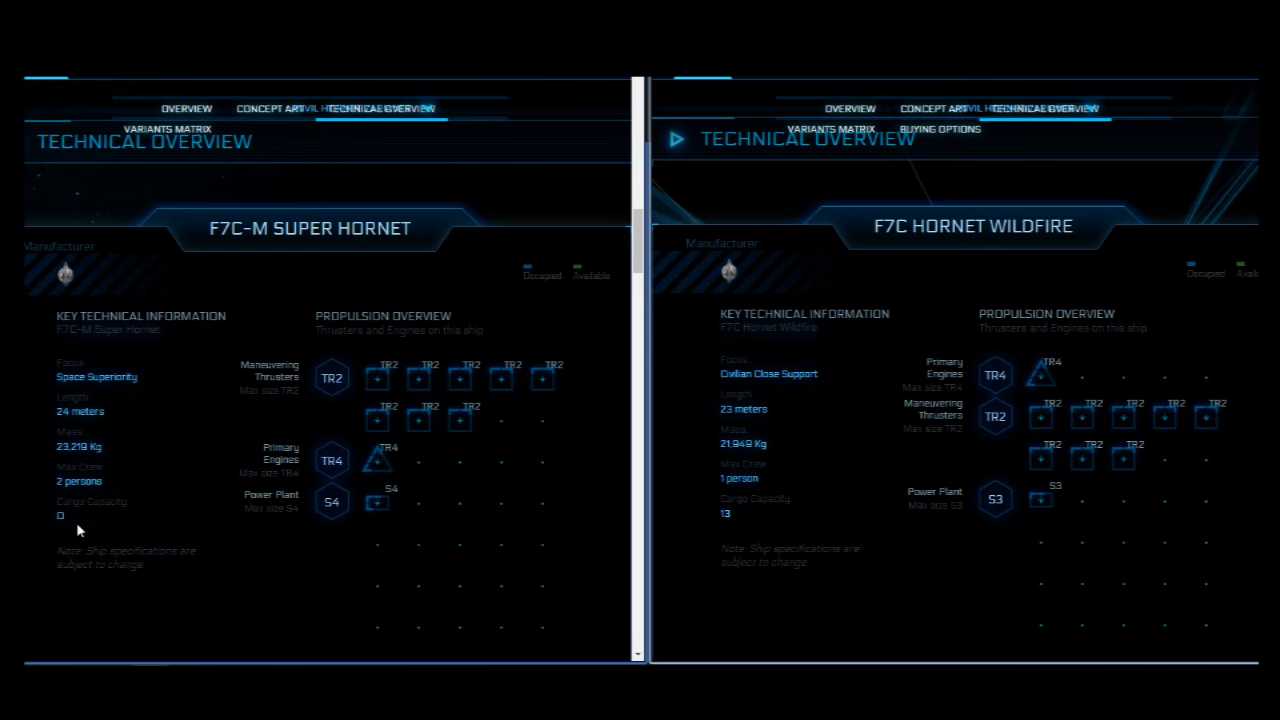
pyautogui.moveTo(938, 461)
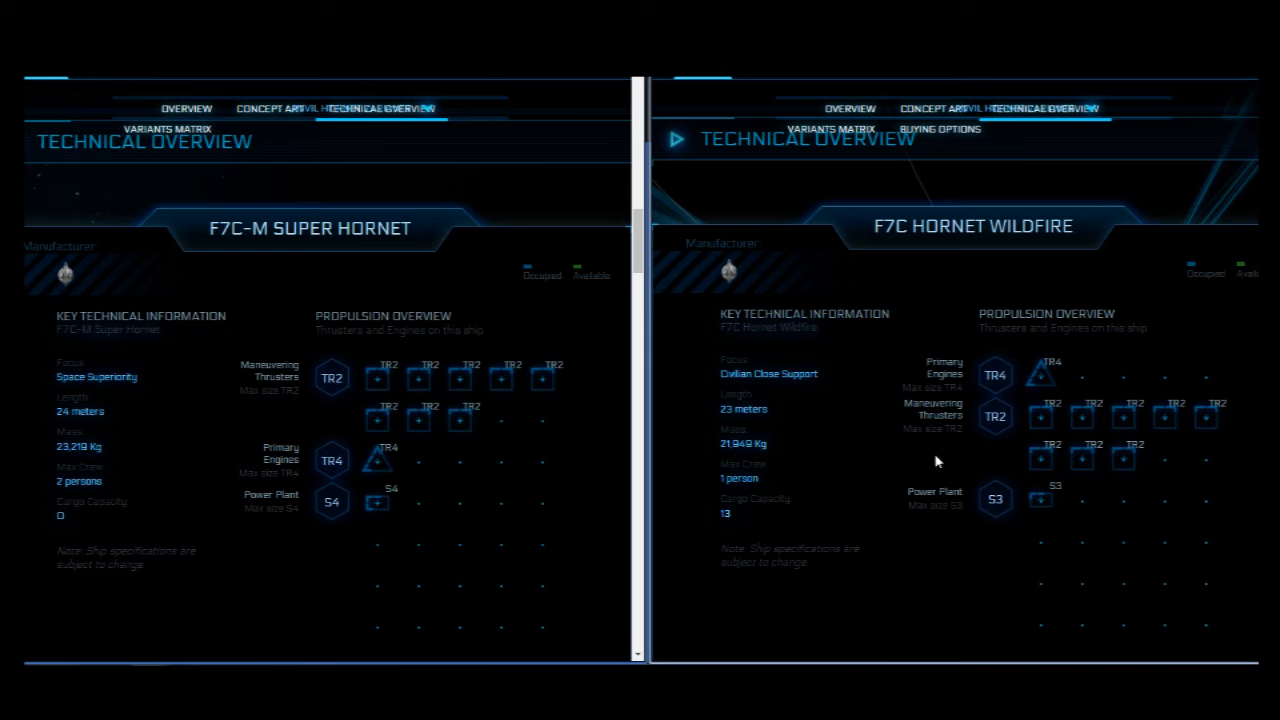
pyautogui.moveTo(798, 503)
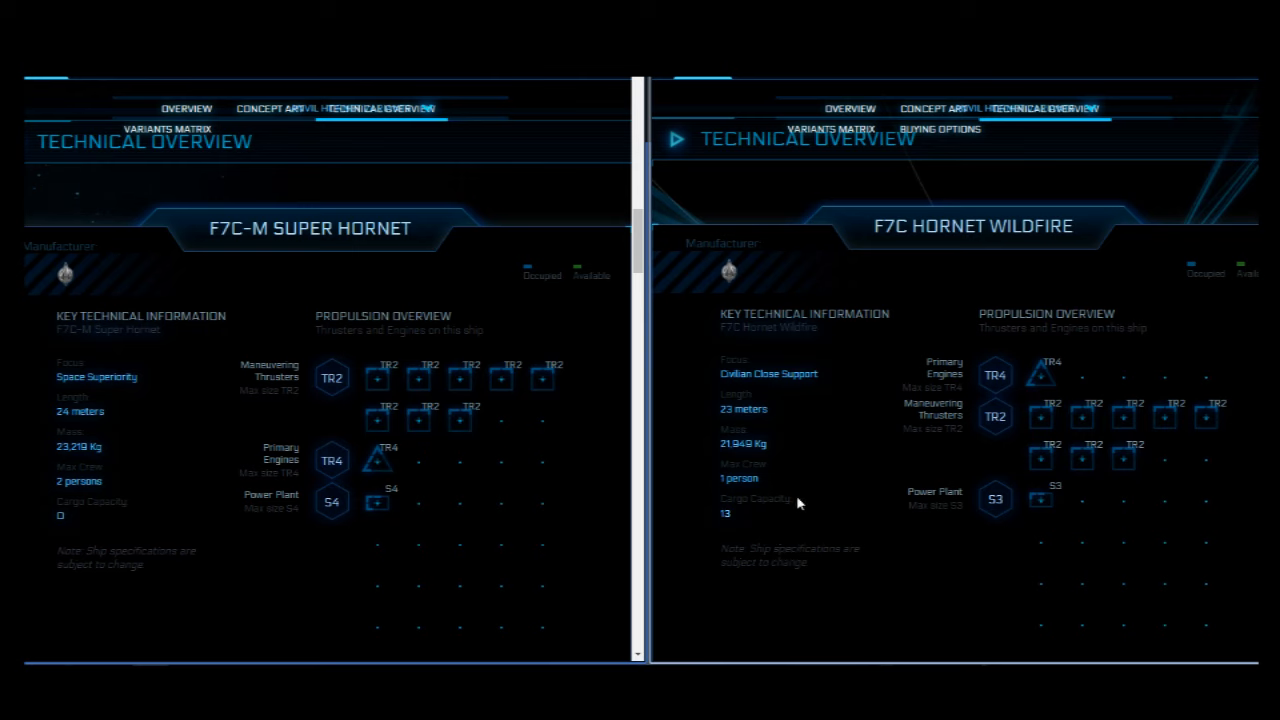
pyautogui.moveTo(808, 486)
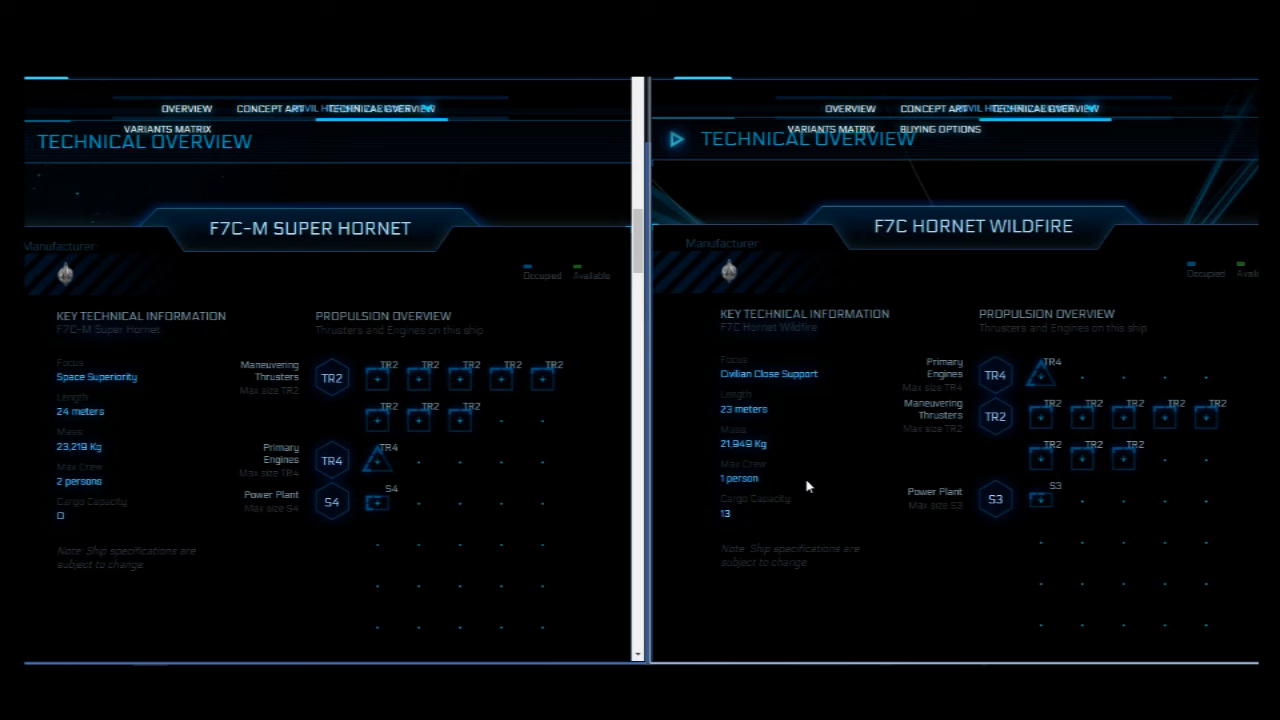
pyautogui.scroll(-3)
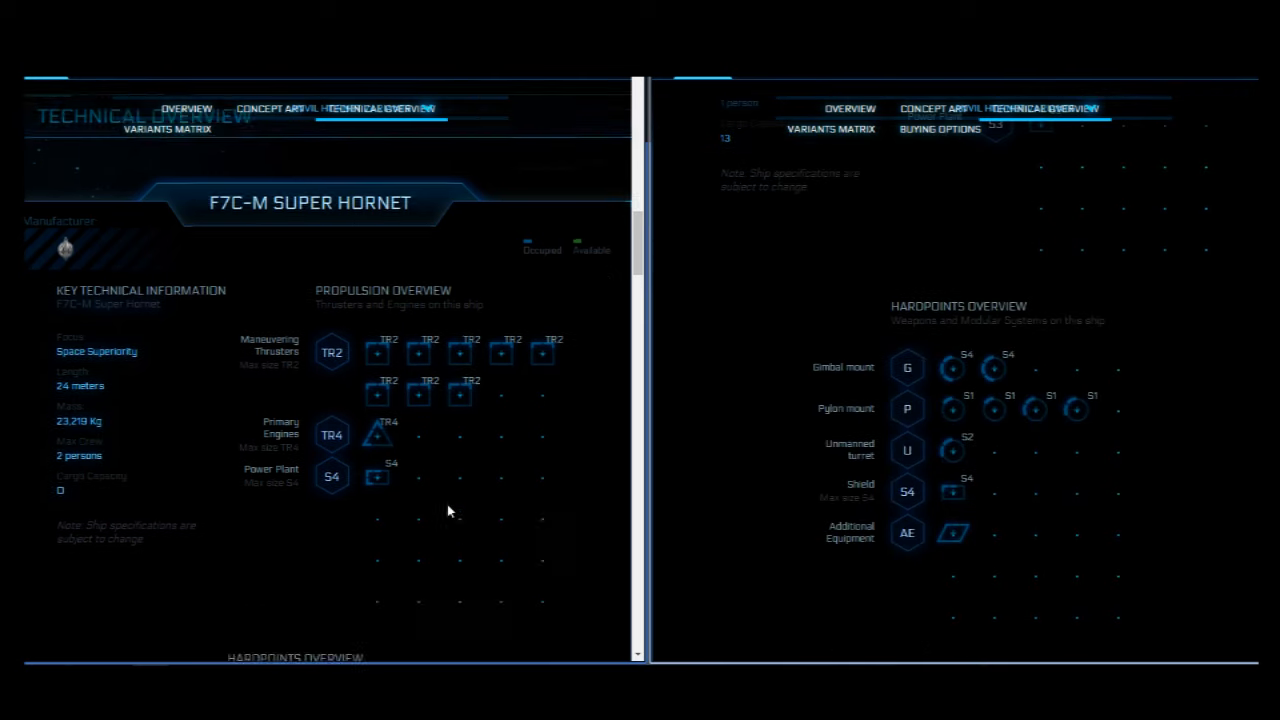
pyautogui.scroll(-3)
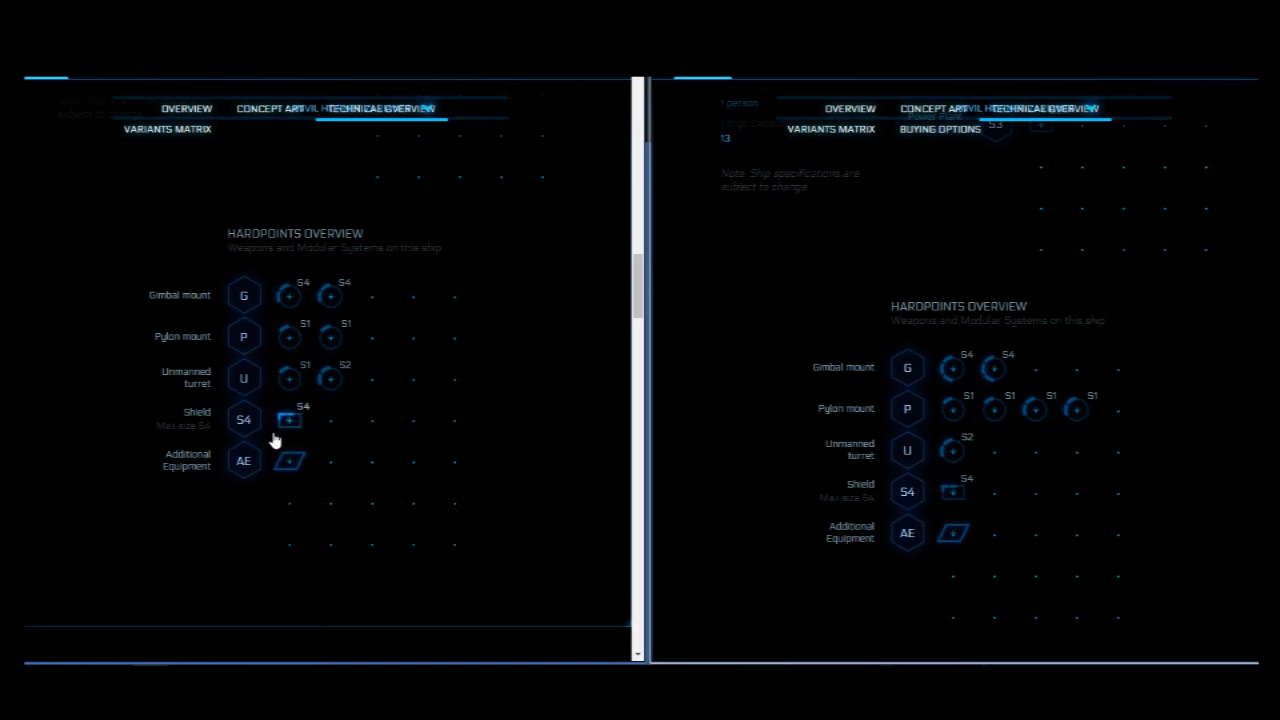
pyautogui.moveTo(890, 363)
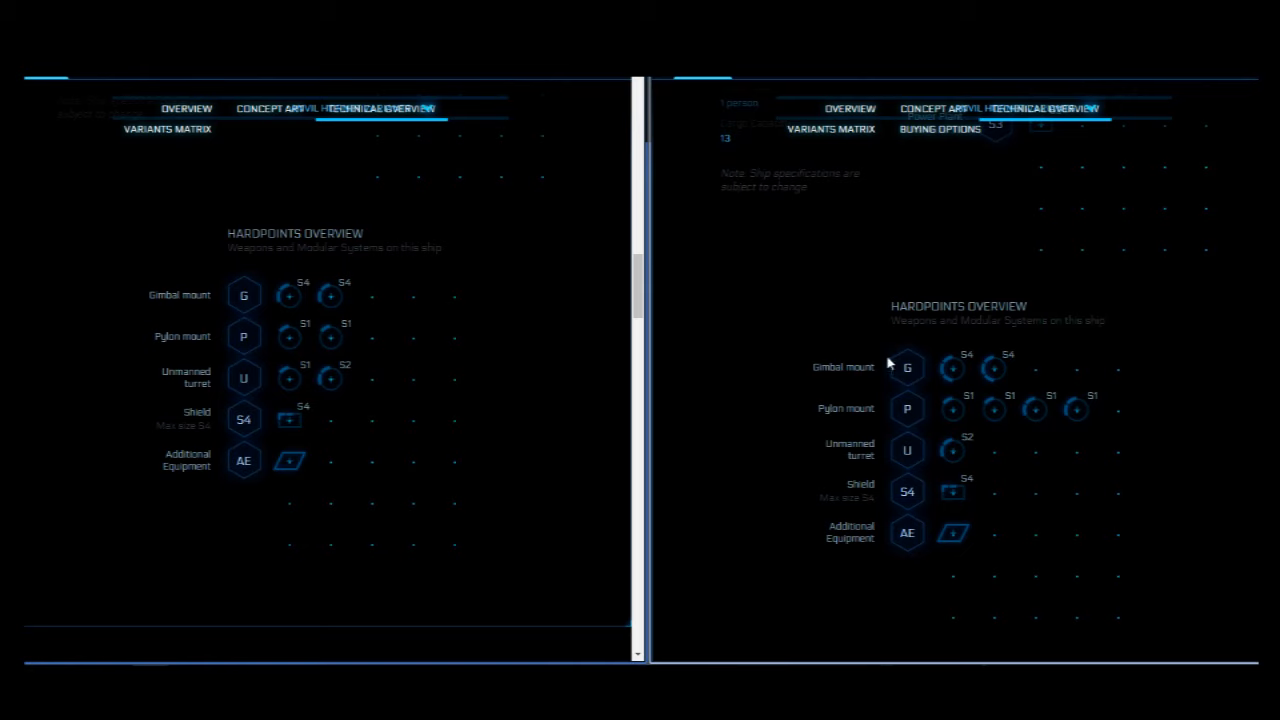
pyautogui.moveTo(925, 363)
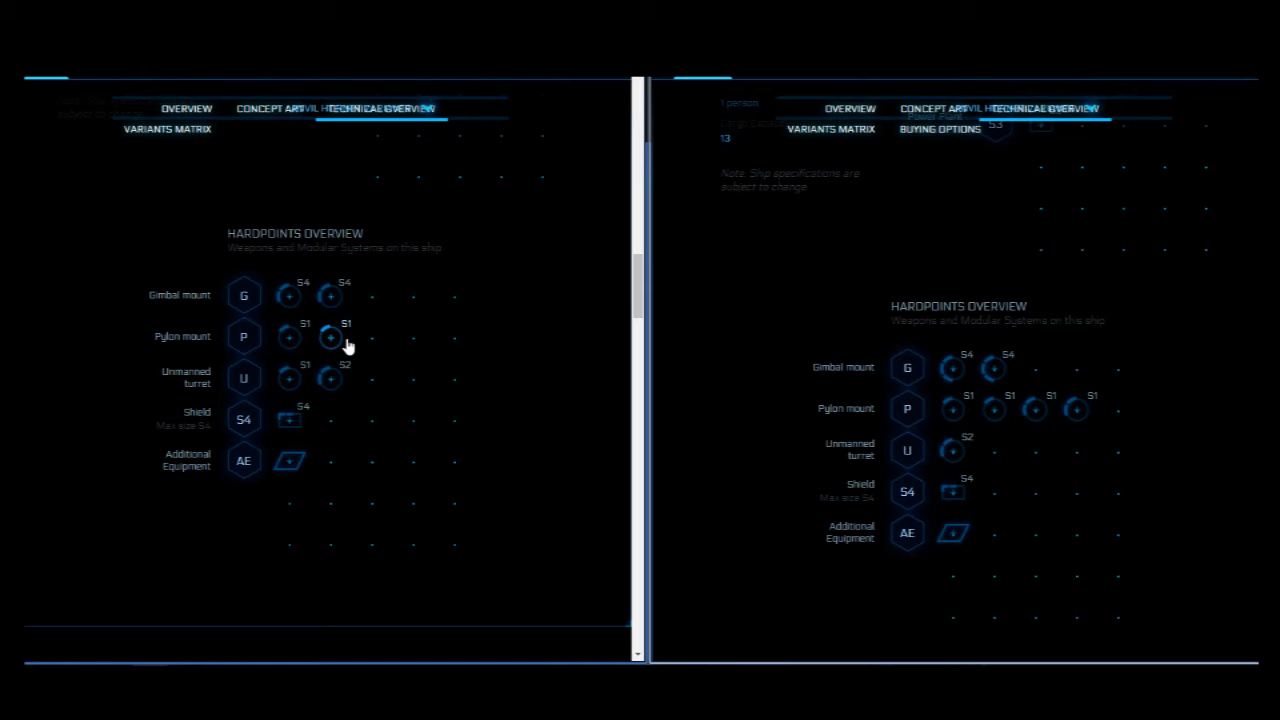
pyautogui.moveTo(810, 418)
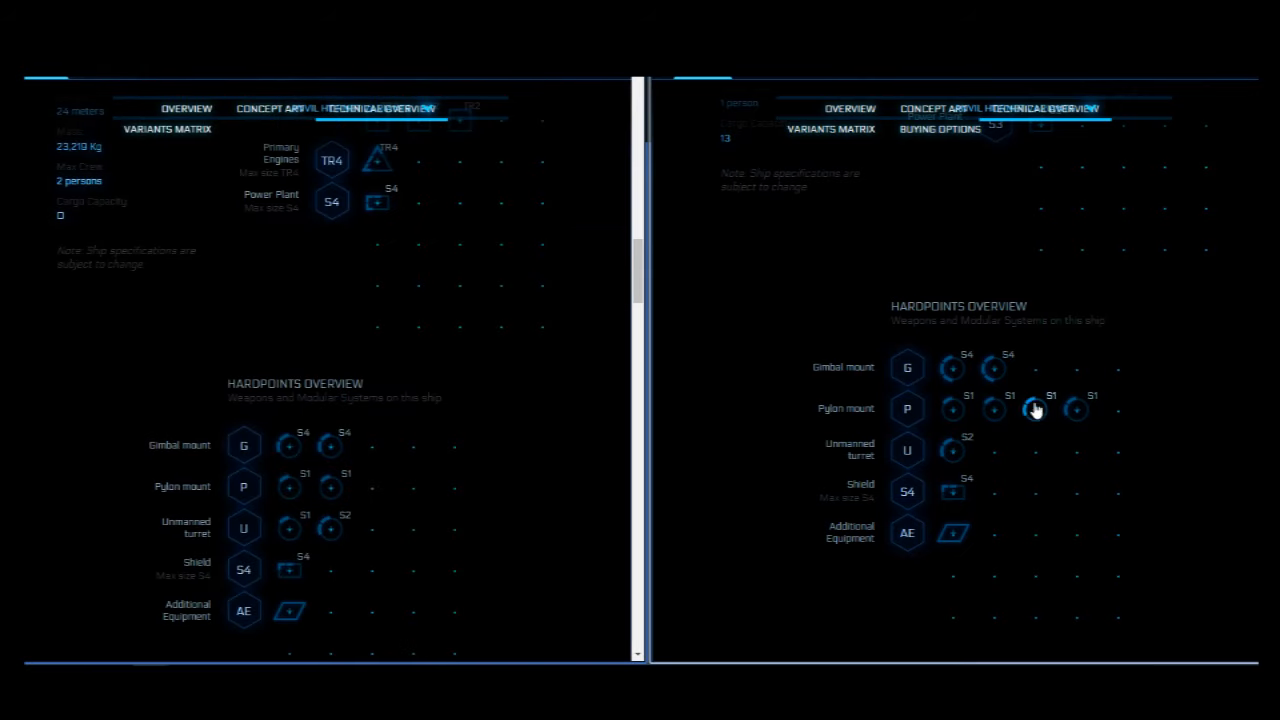
pyautogui.moveTo(718, 178)
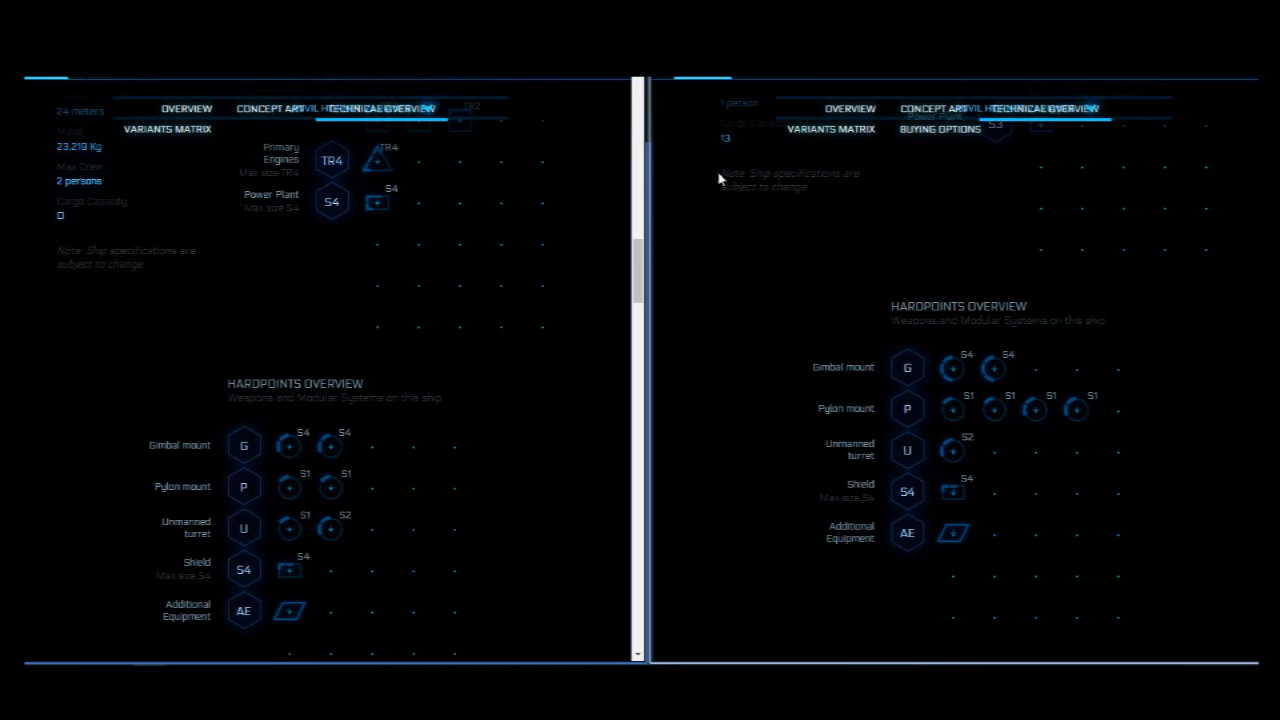
pyautogui.moveTo(935, 452)
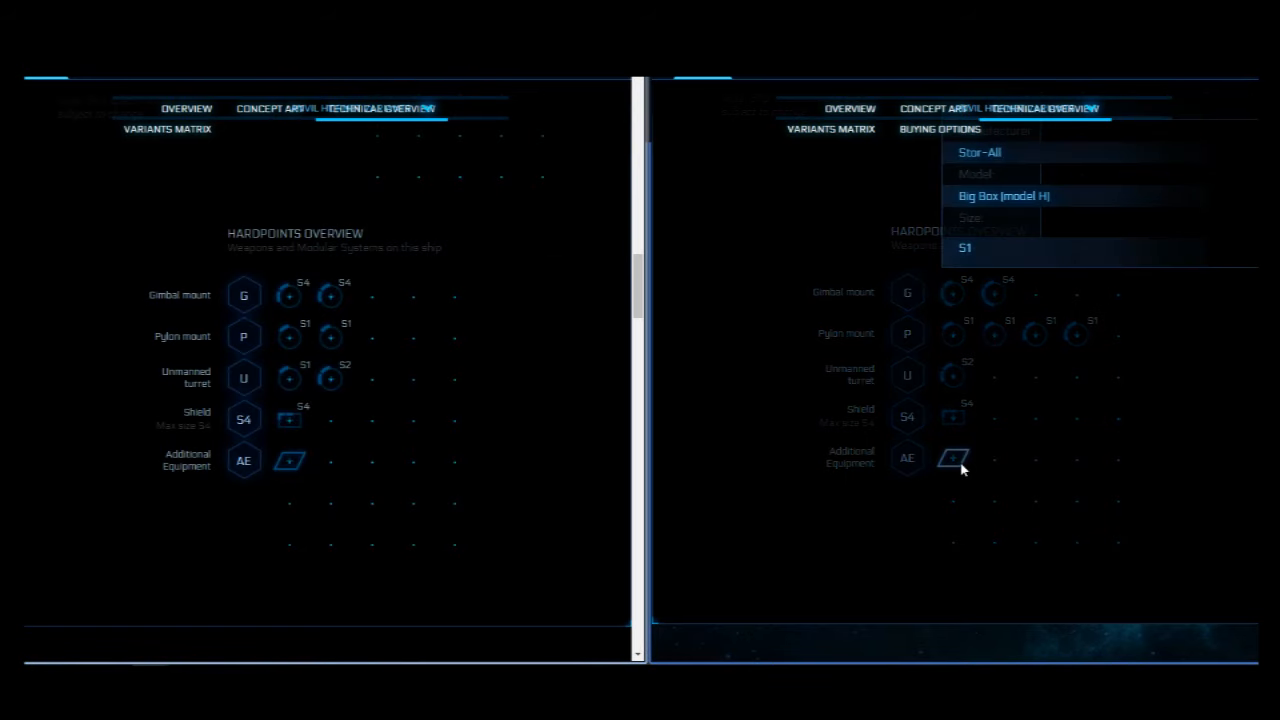
pyautogui.moveTo(1008, 465)
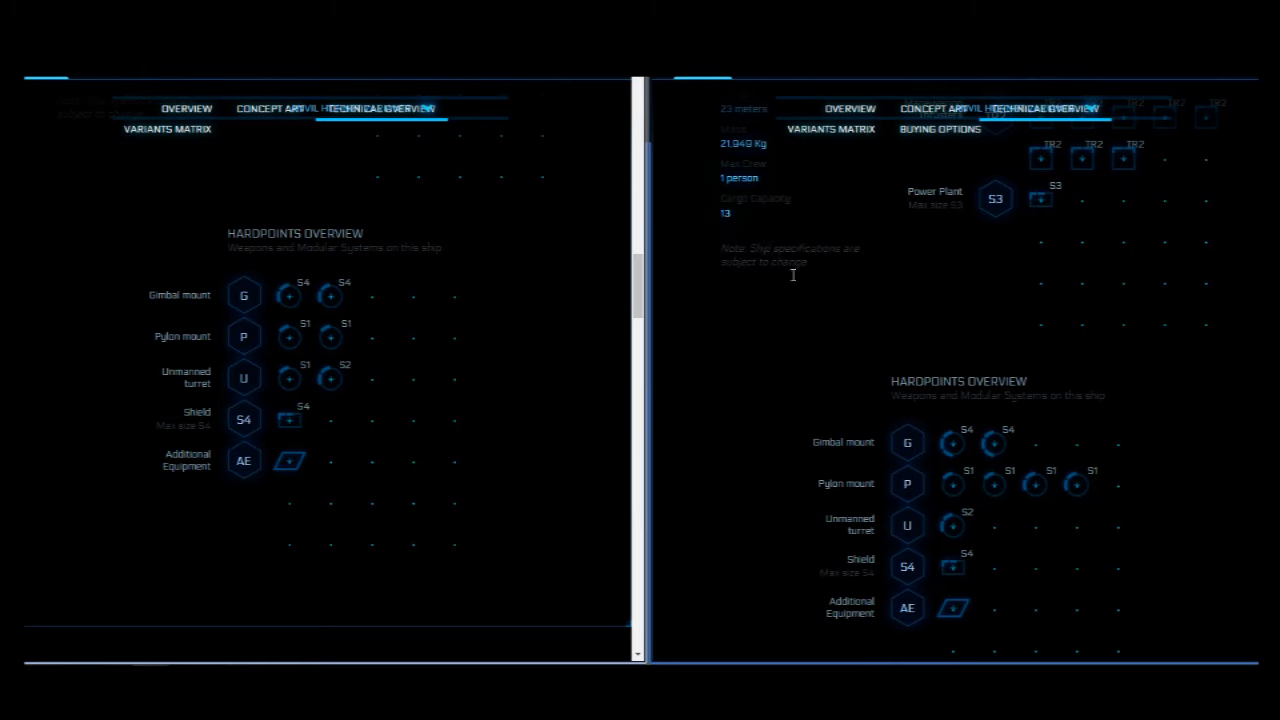
pyautogui.moveTo(1037, 526)
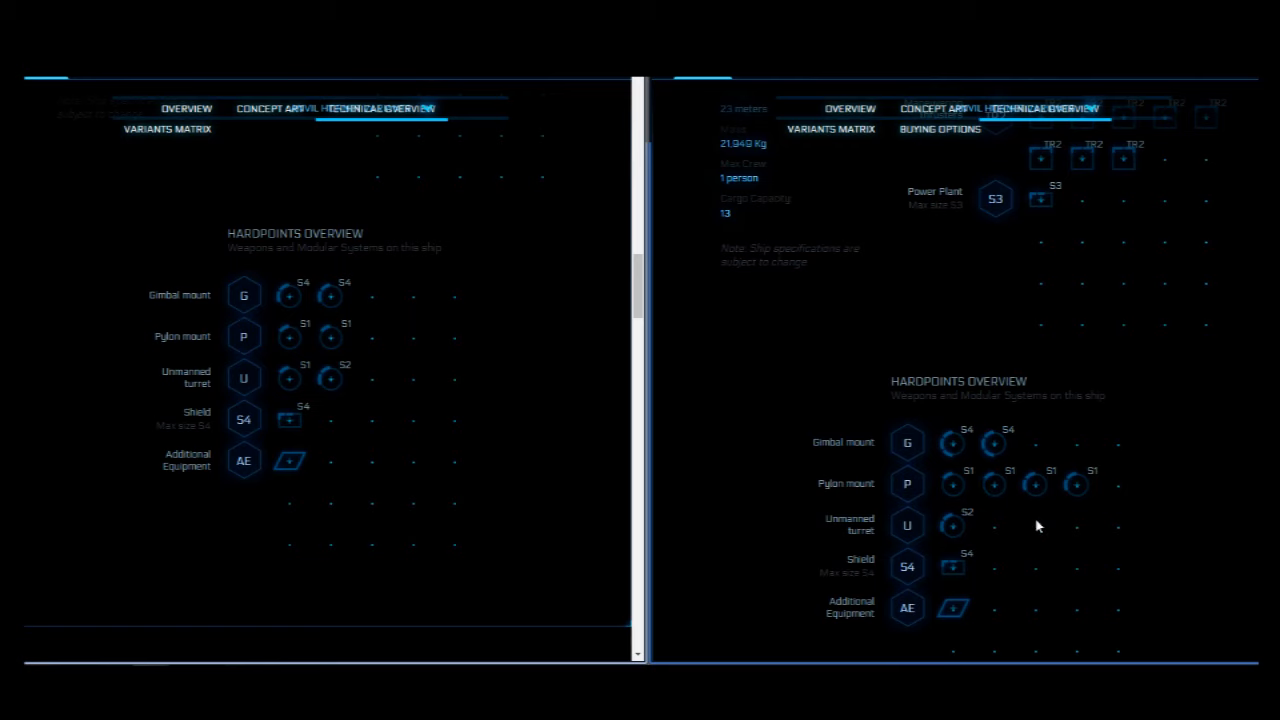
pyautogui.moveTo(1086, 521)
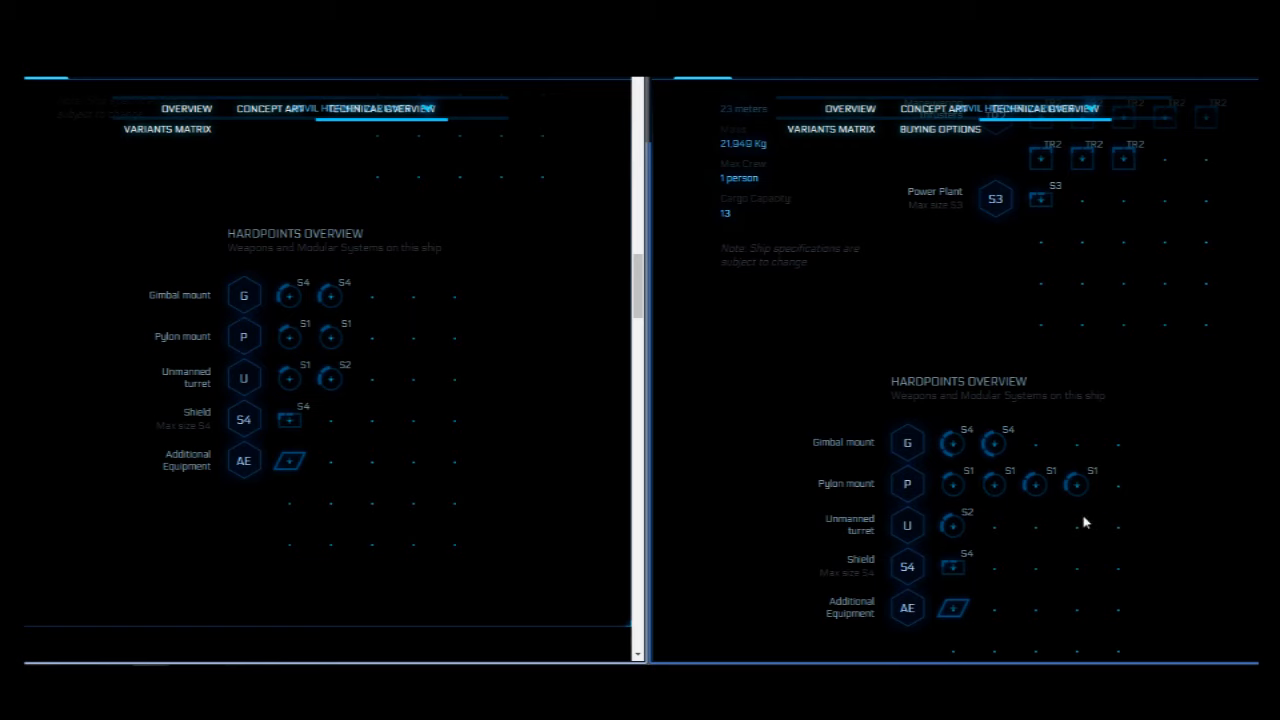